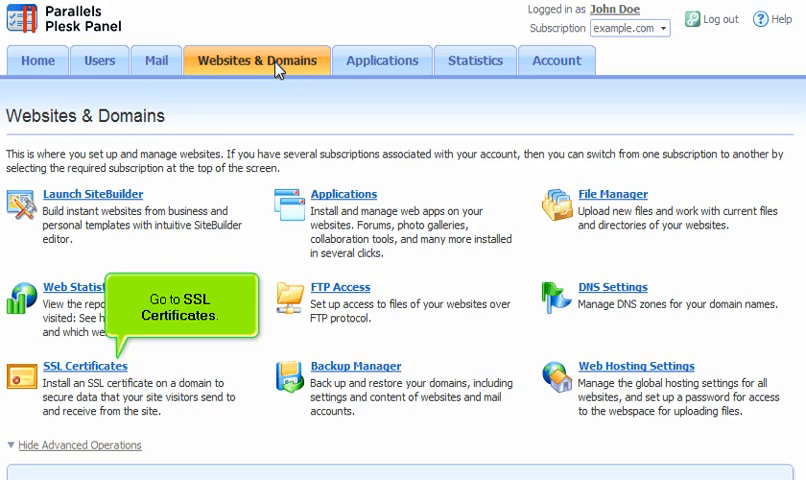
# - Go to the SSL Certificates page from the Websites & Domains tab
pyautogui.click(85, 365)
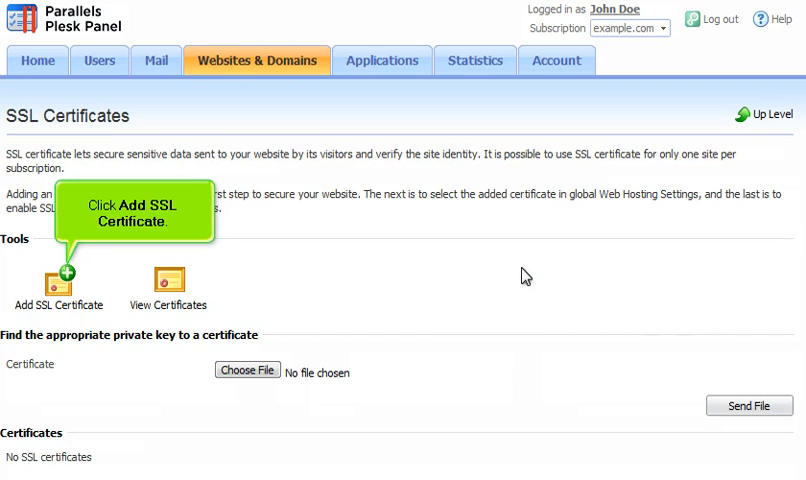
pyautogui.click(59, 279)
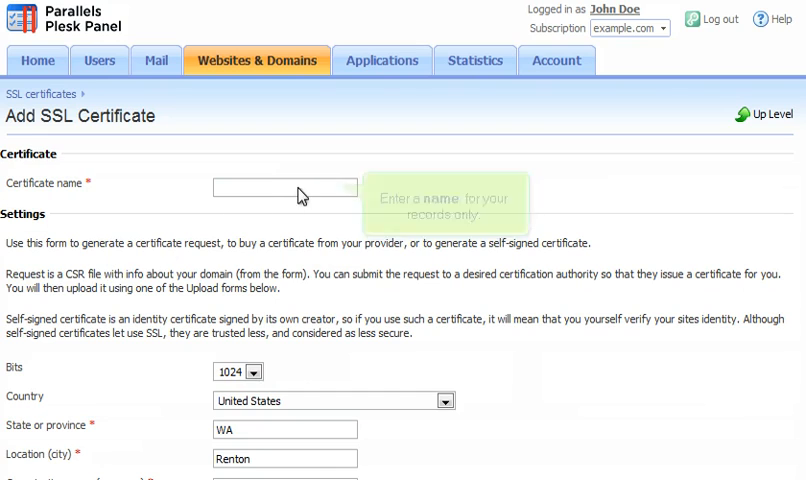
pyautogui.write('Certificate')
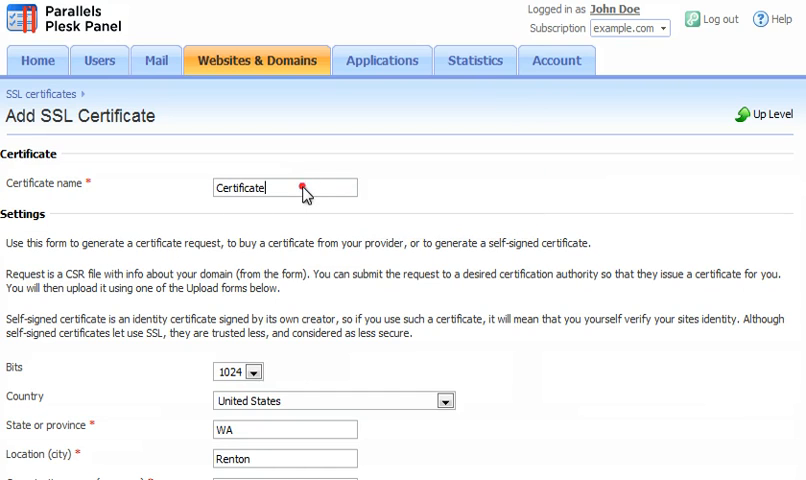
pyautogui.scroll(-3)
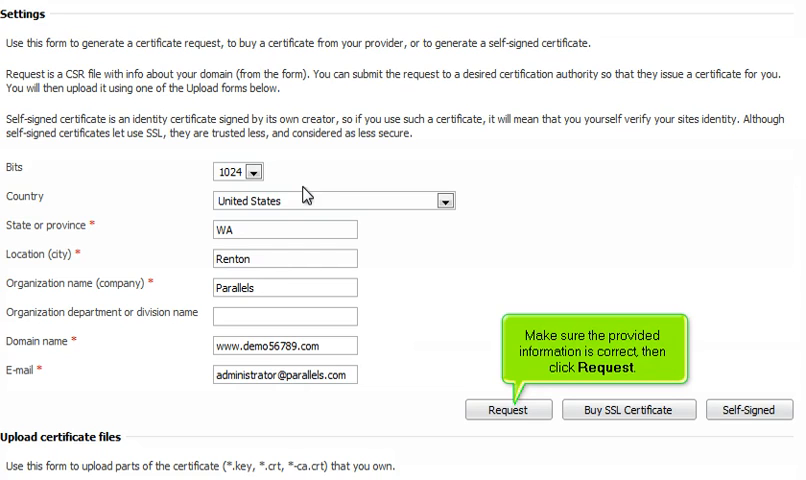
pyautogui.click(508, 409)
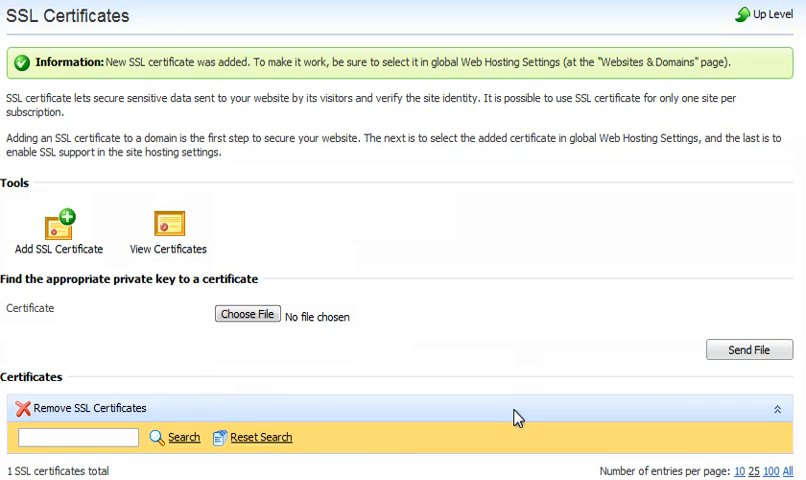
pyautogui.scroll(-3)
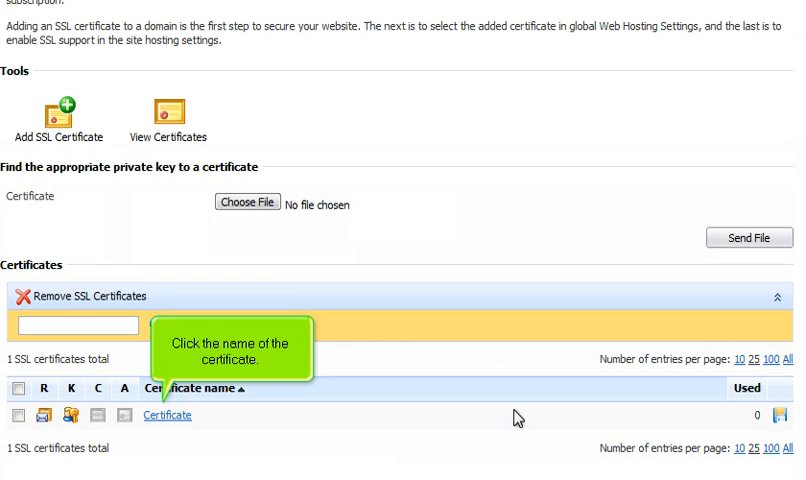
pyautogui.moveTo(222, 420)
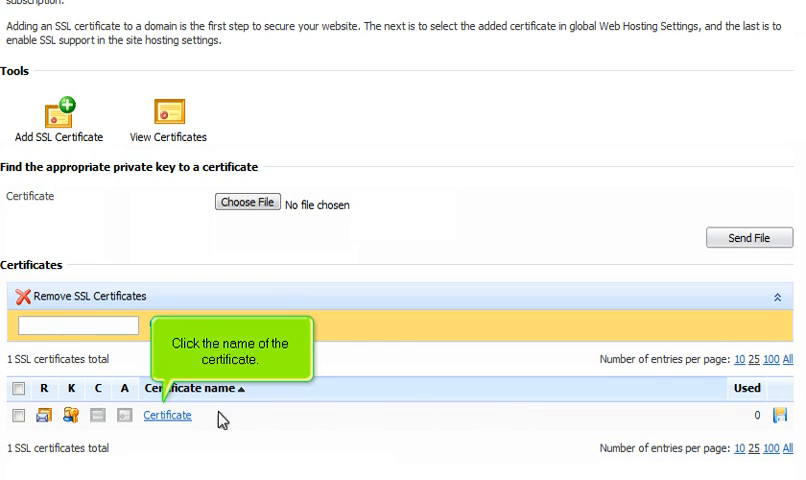
pyautogui.click(167, 415)
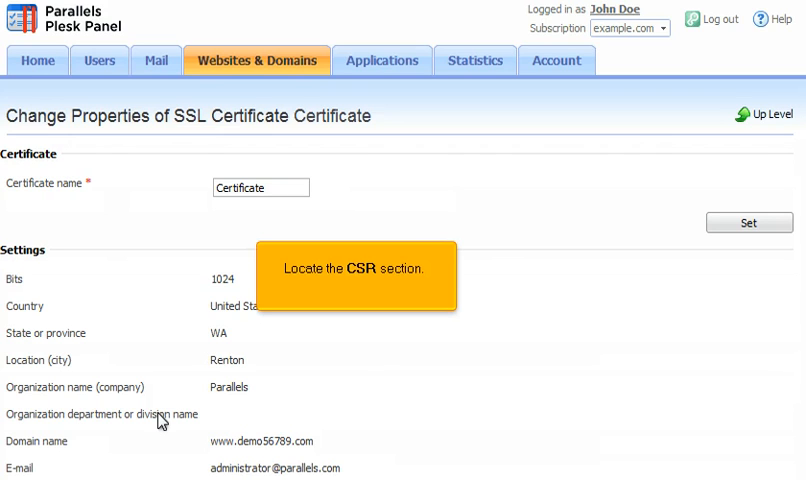
# - Review the certificate's CSR and private key sections, then cancel without changes
pyautogui.scroll(-3)
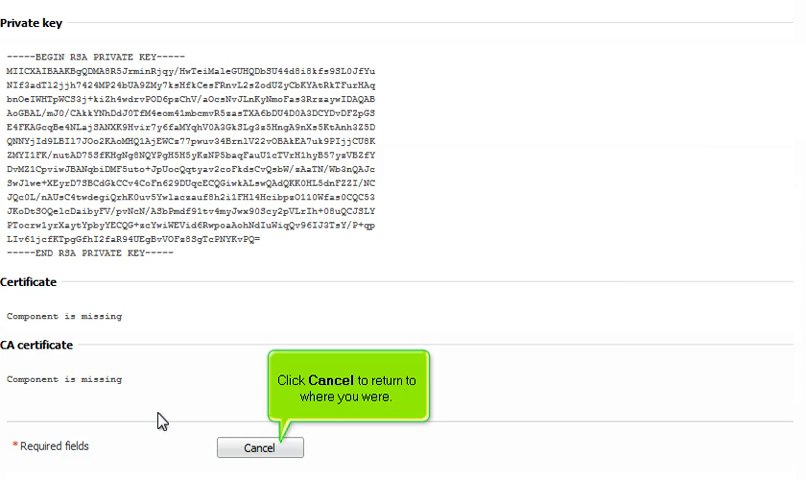
pyautogui.click(259, 447)
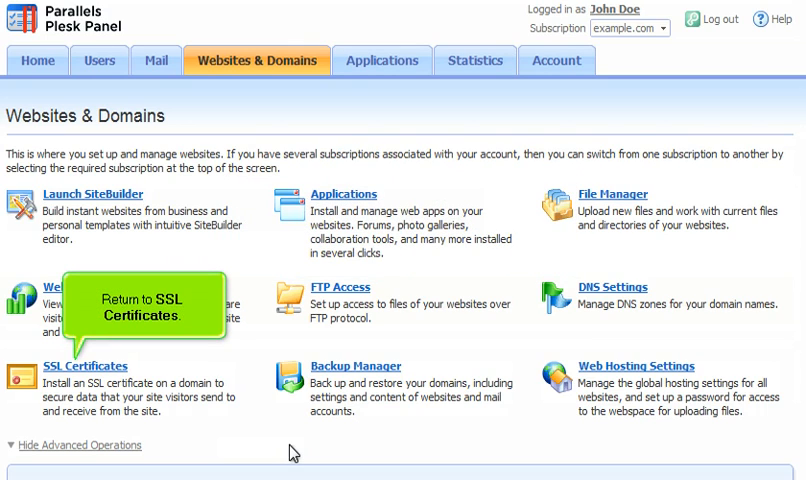
# - Return to the SSL Certificates page listing the existing certificate request
pyautogui.click(84, 366)
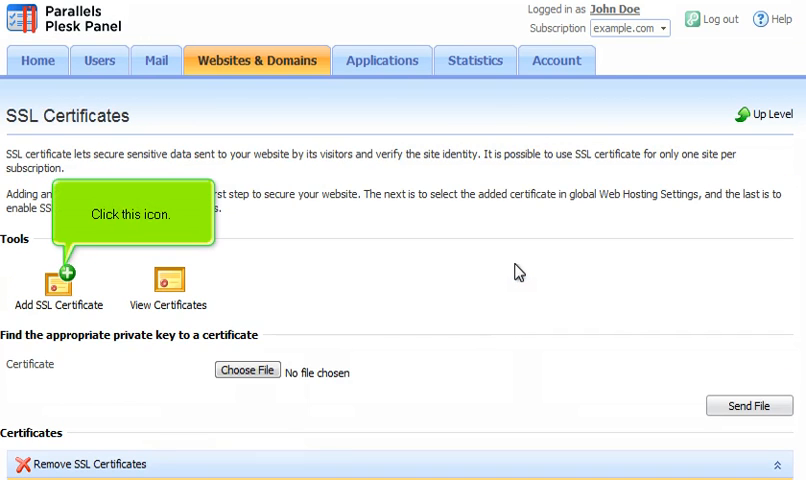
pyautogui.moveTo(283, 279)
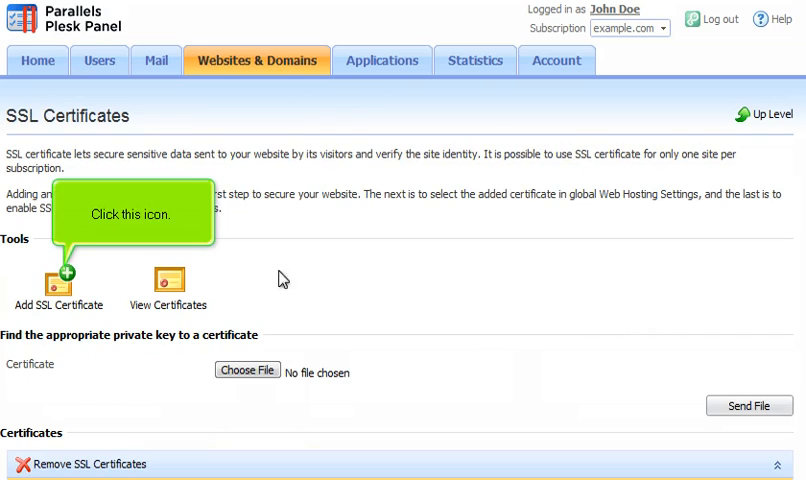
pyautogui.click(58, 279)
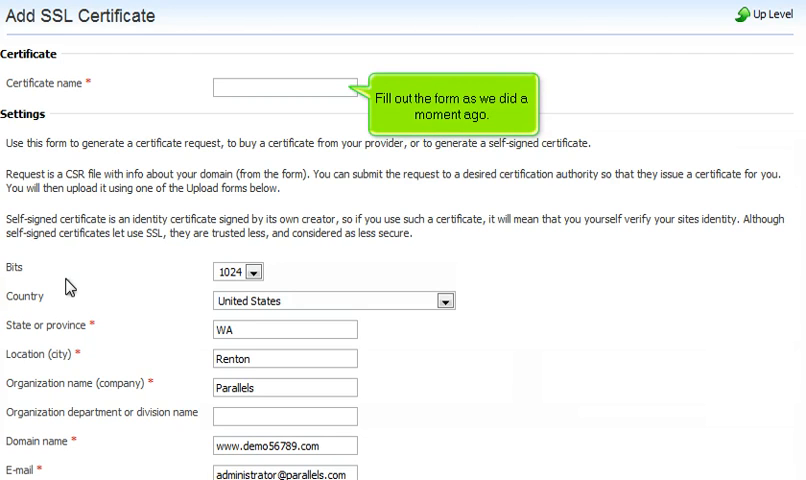
pyautogui.write('cert2')
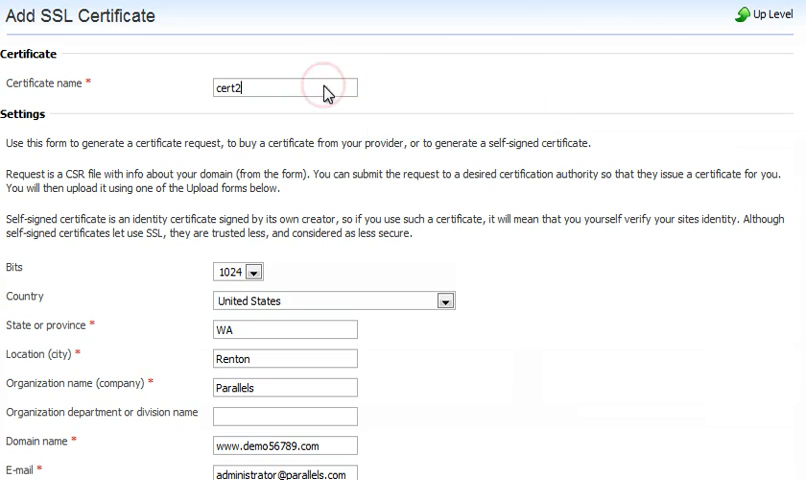
pyautogui.scroll(-3)
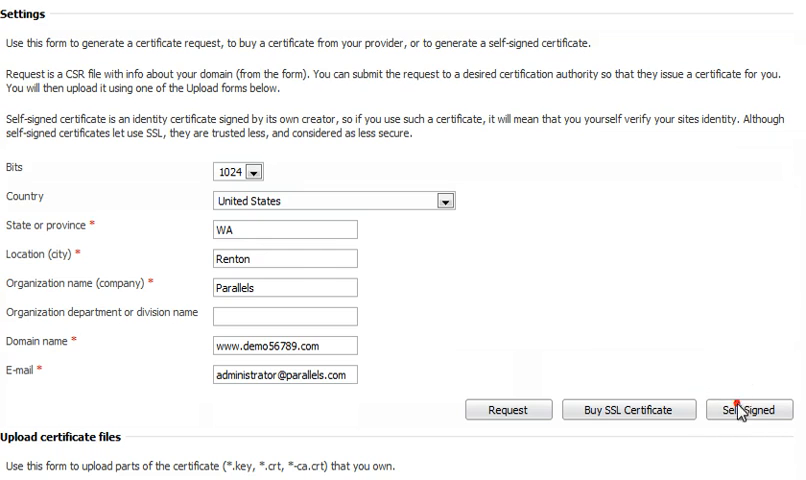
pyautogui.click(745, 409)
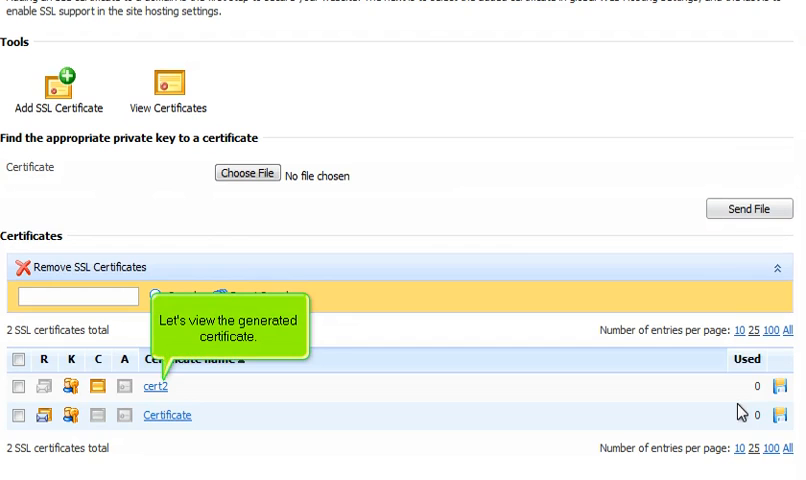
pyautogui.click(159, 385)
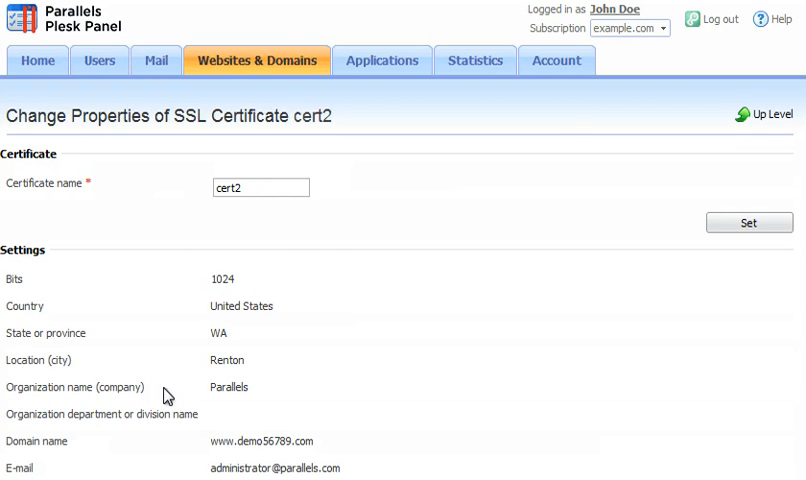
pyautogui.scroll(-3)
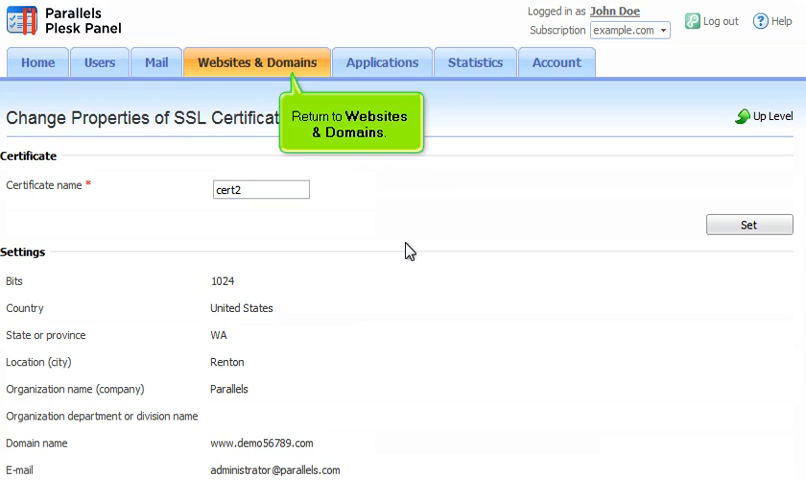
pyautogui.moveTo(300, 75)
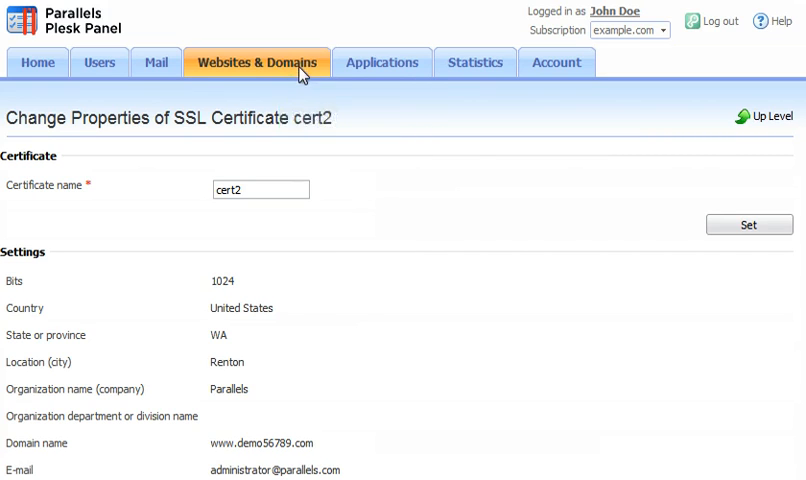
# - Go to the subscription's Web Hosting Settings from Websites & Domains
pyautogui.click(256, 62)
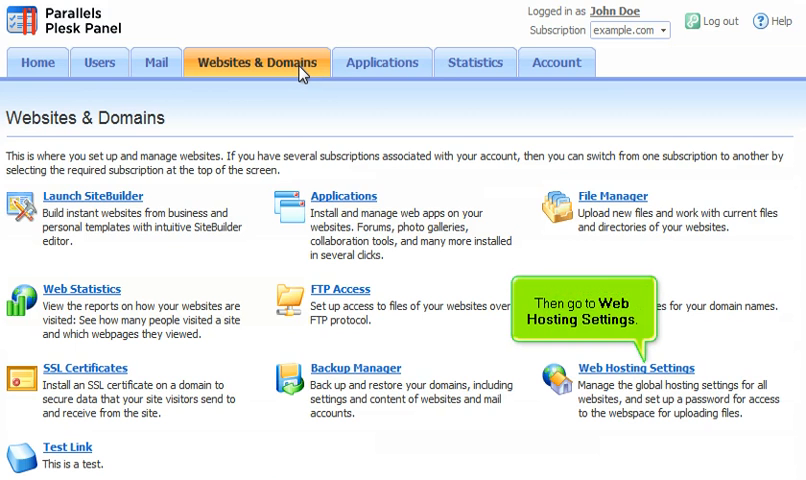
pyautogui.moveTo(624, 351)
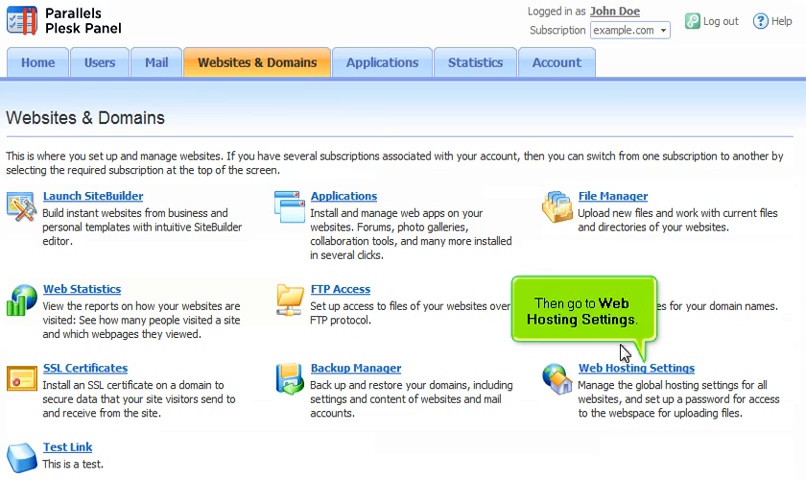
pyautogui.click(635, 368)
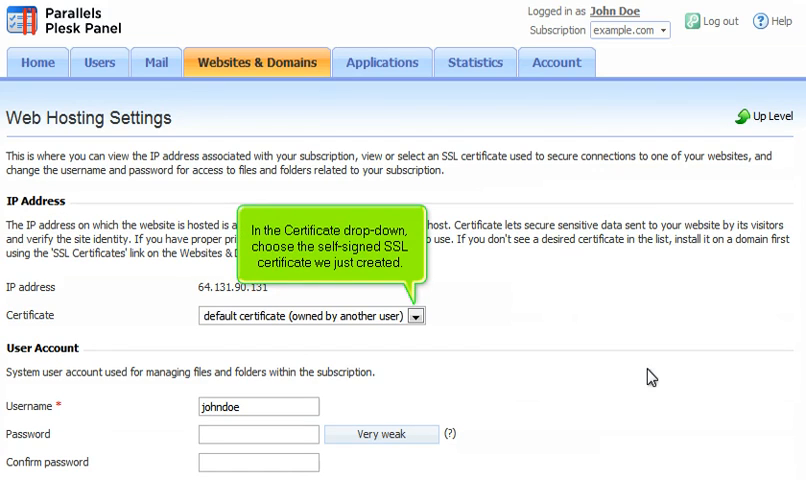
# - Select cert2 (demo56789.com) as the hosting certificate and save the settings
pyautogui.click(416, 315)
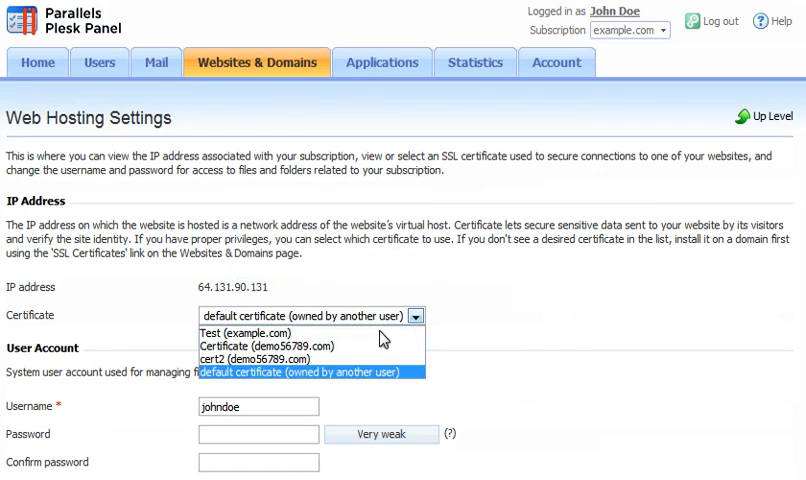
pyautogui.click(254, 358)
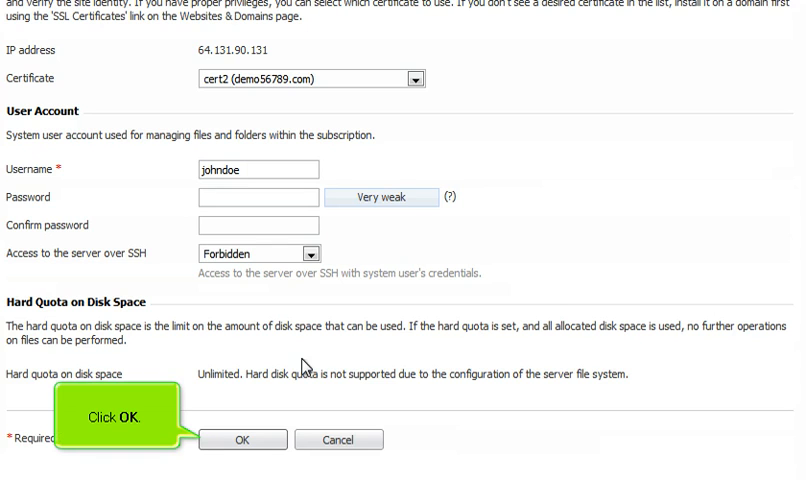
pyautogui.click(242, 439)
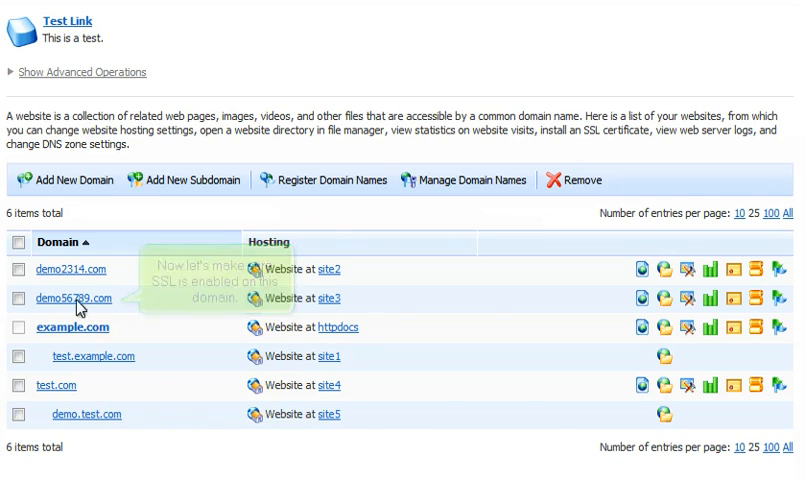
# - Enable SSL support in demo56789.com's hosting settings and save them
pyautogui.click(68, 299)
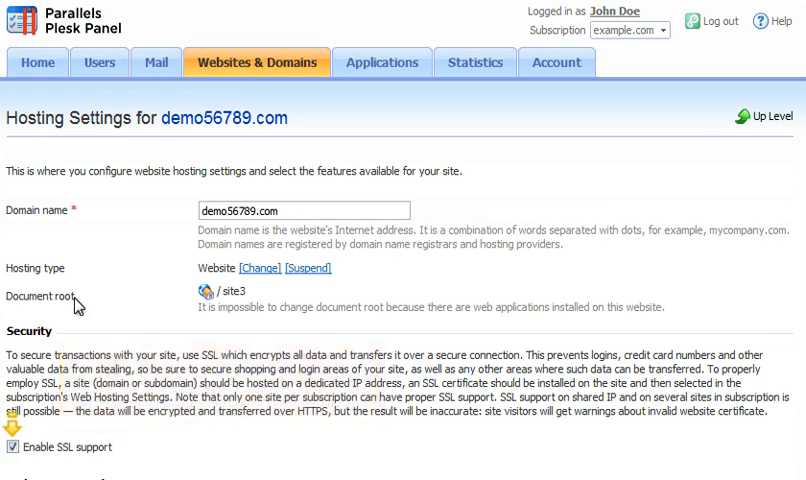
pyautogui.scroll(-3)
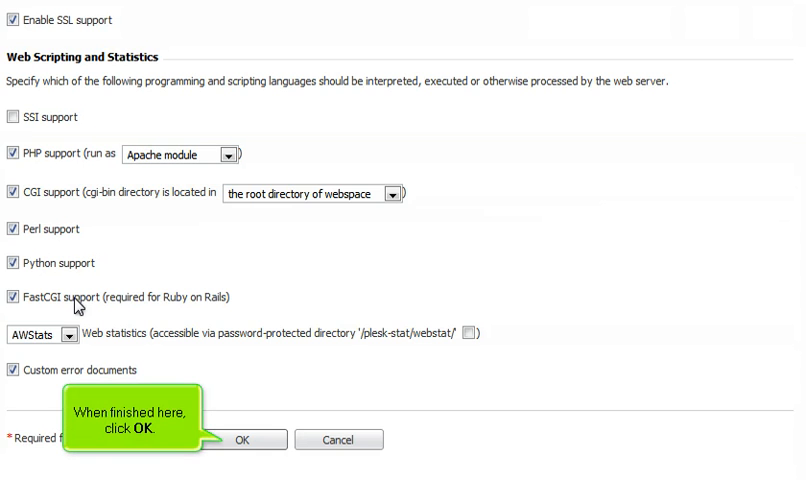
pyautogui.click(241, 439)
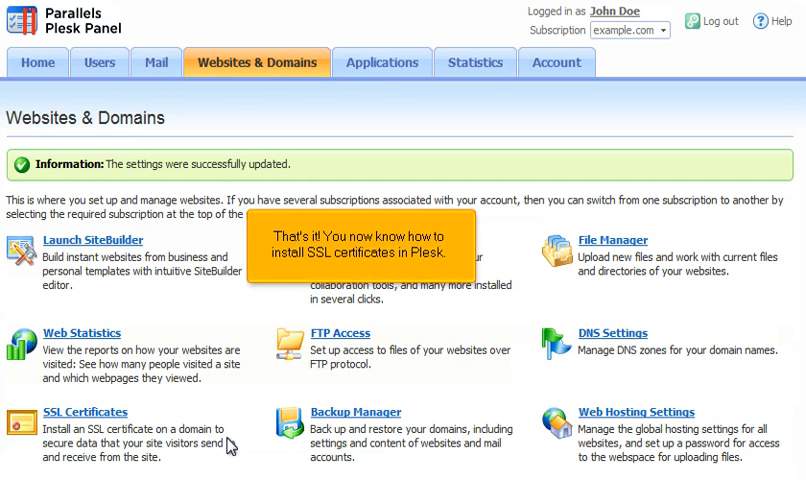